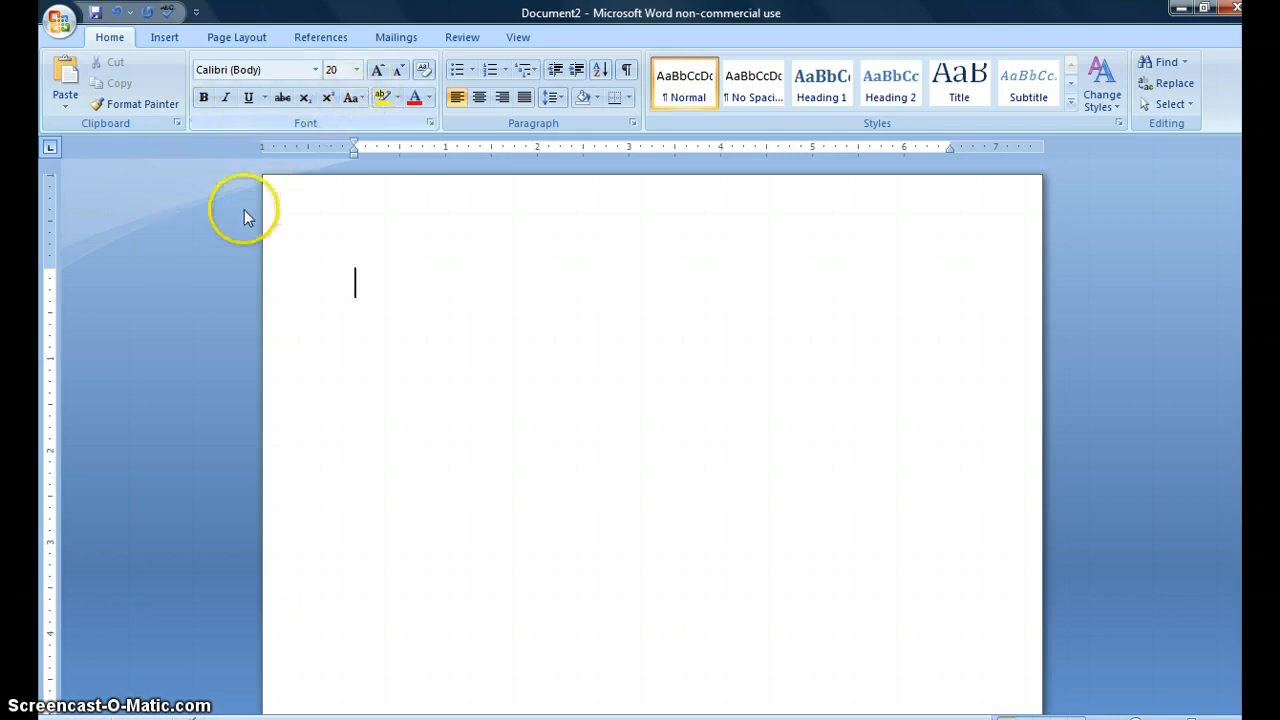
mouse_move(164, 296)
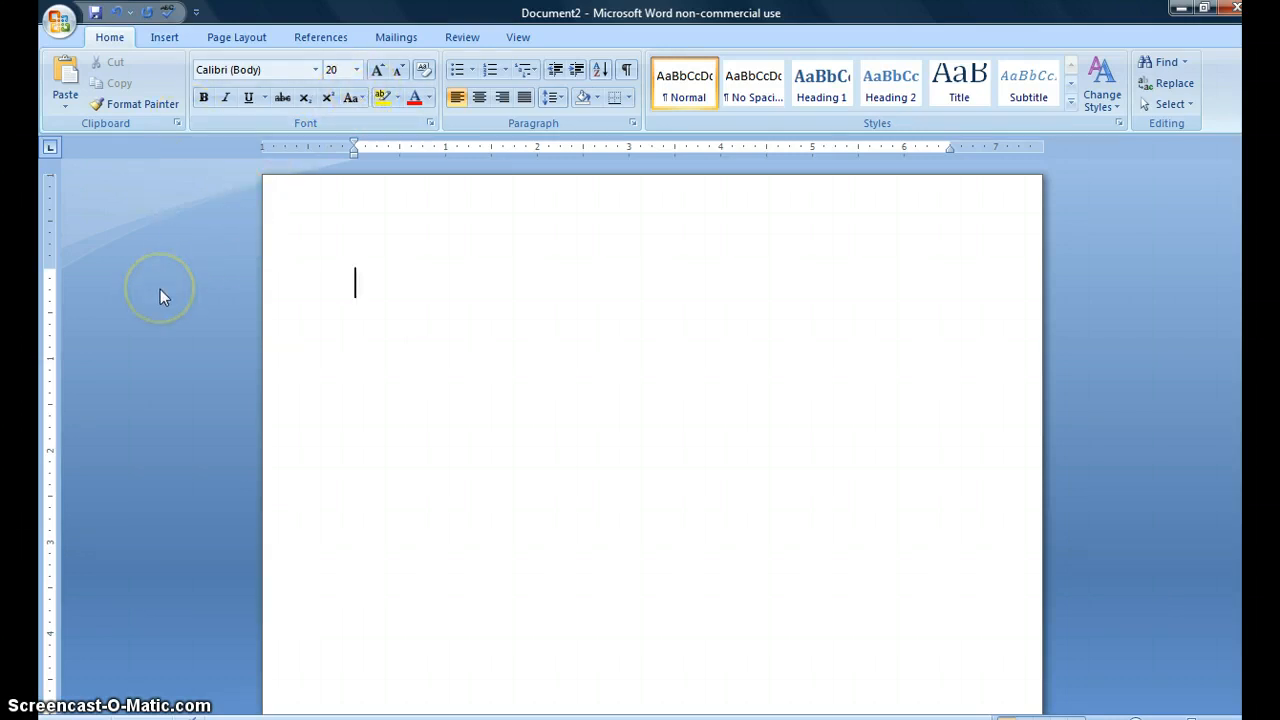
Write the line 'Class website...' at the top of the blank document
type("Class webs")
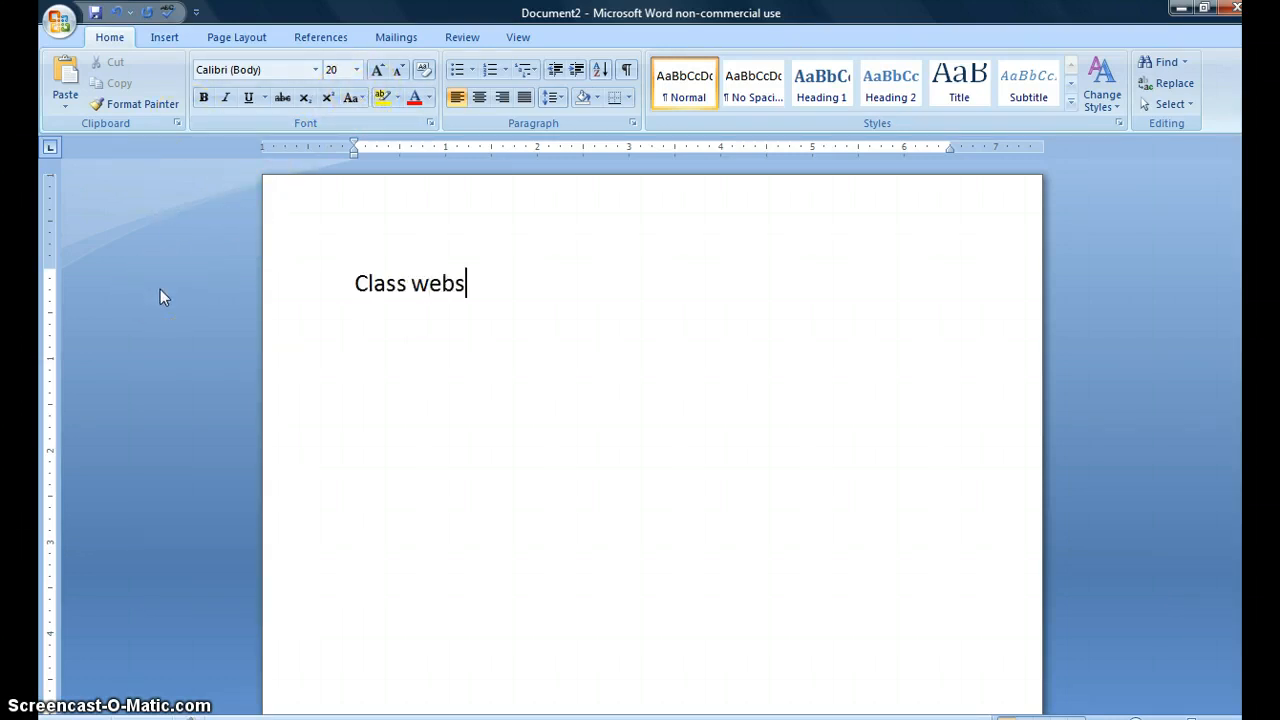
type("ite...")
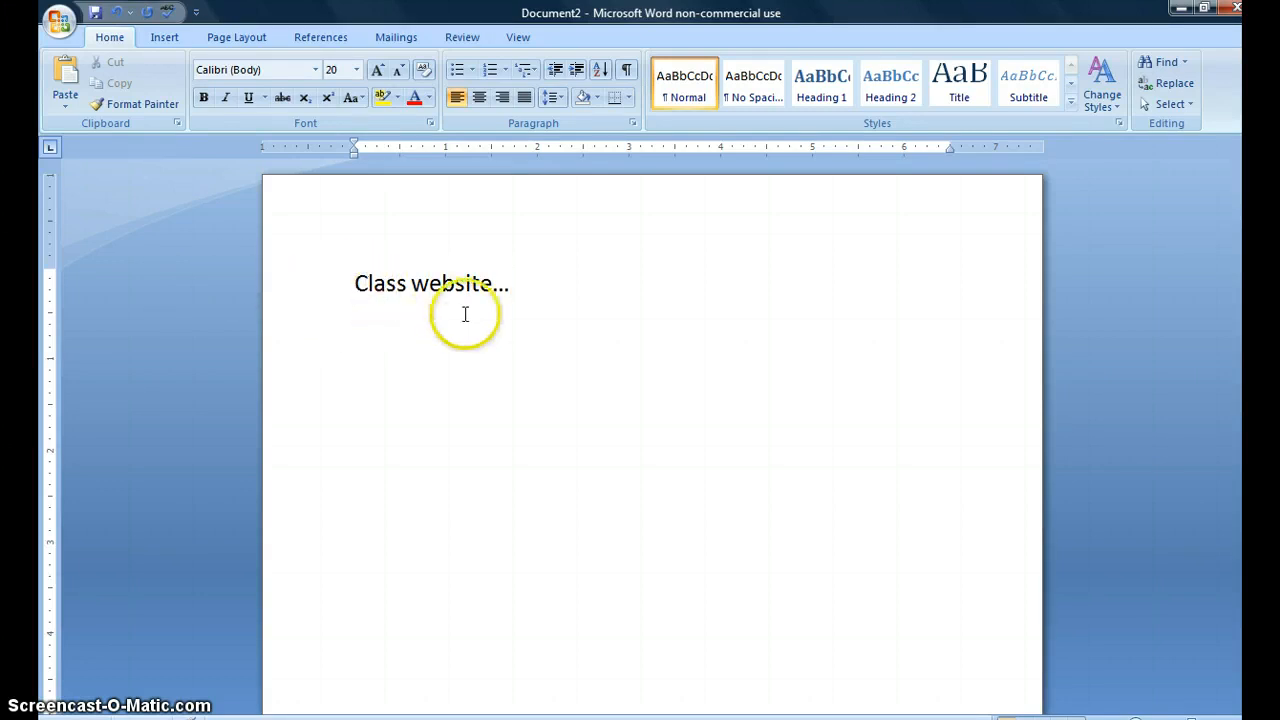
mouse_move(744, 348)
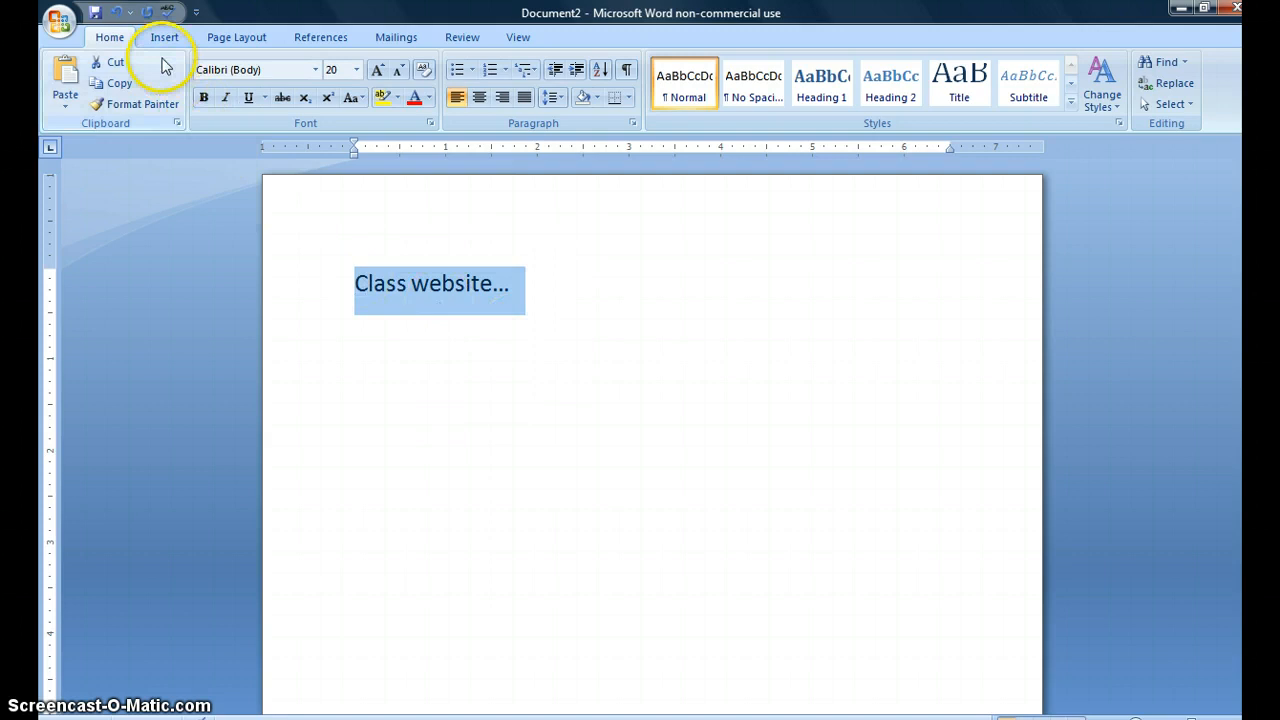
left_click(164, 36)
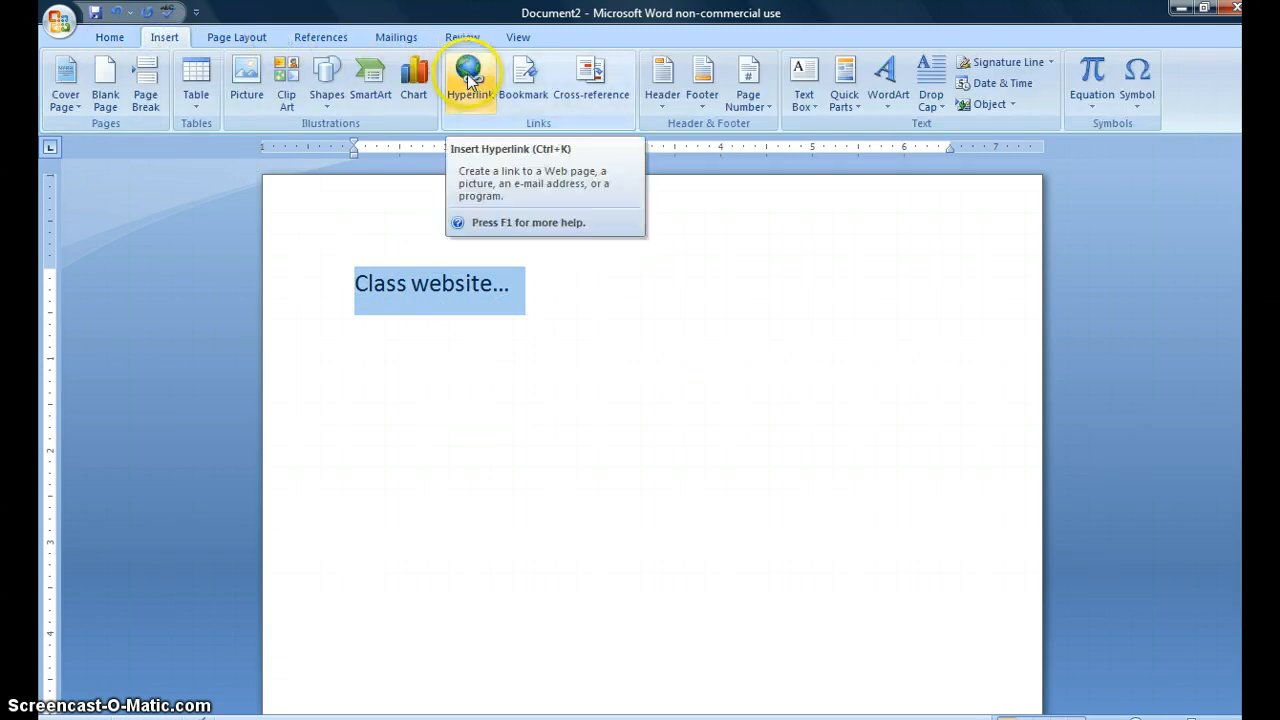
left_click(468, 78)
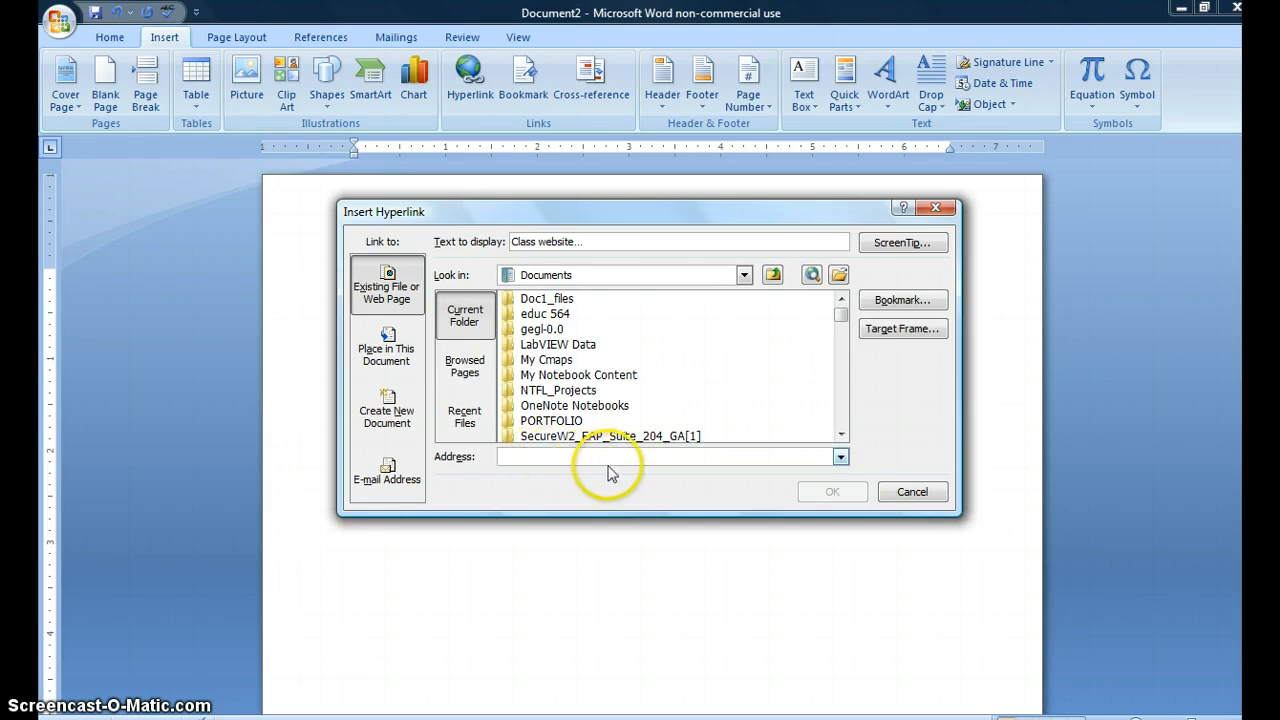
mouse_move(630, 480)
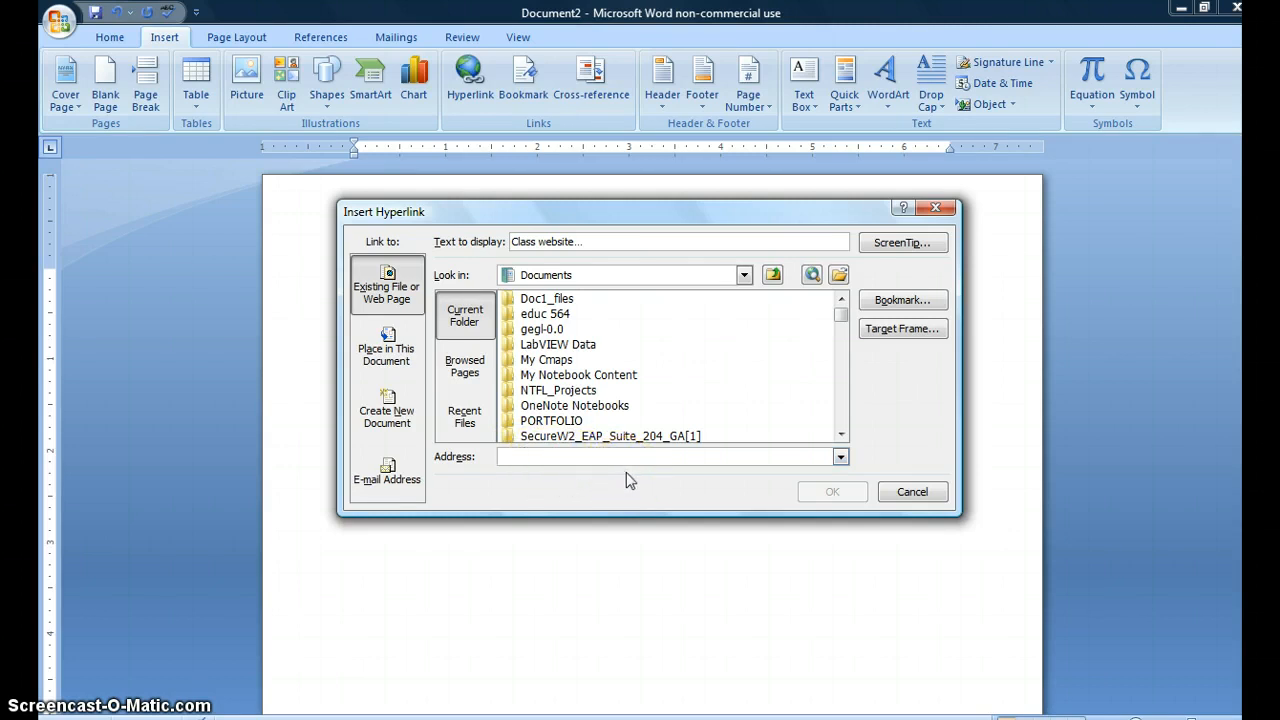
type("https://sites.google.com/site/seymourcomputertechclass/")
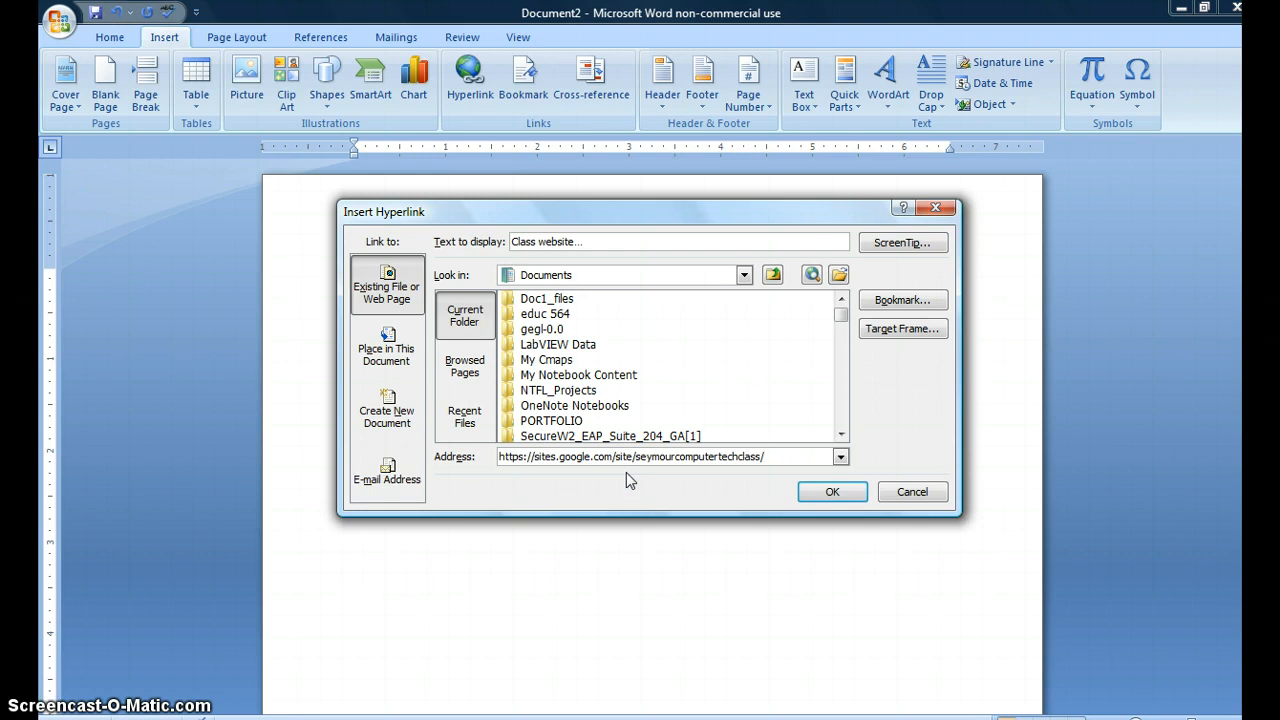
mouse_move(784, 492)
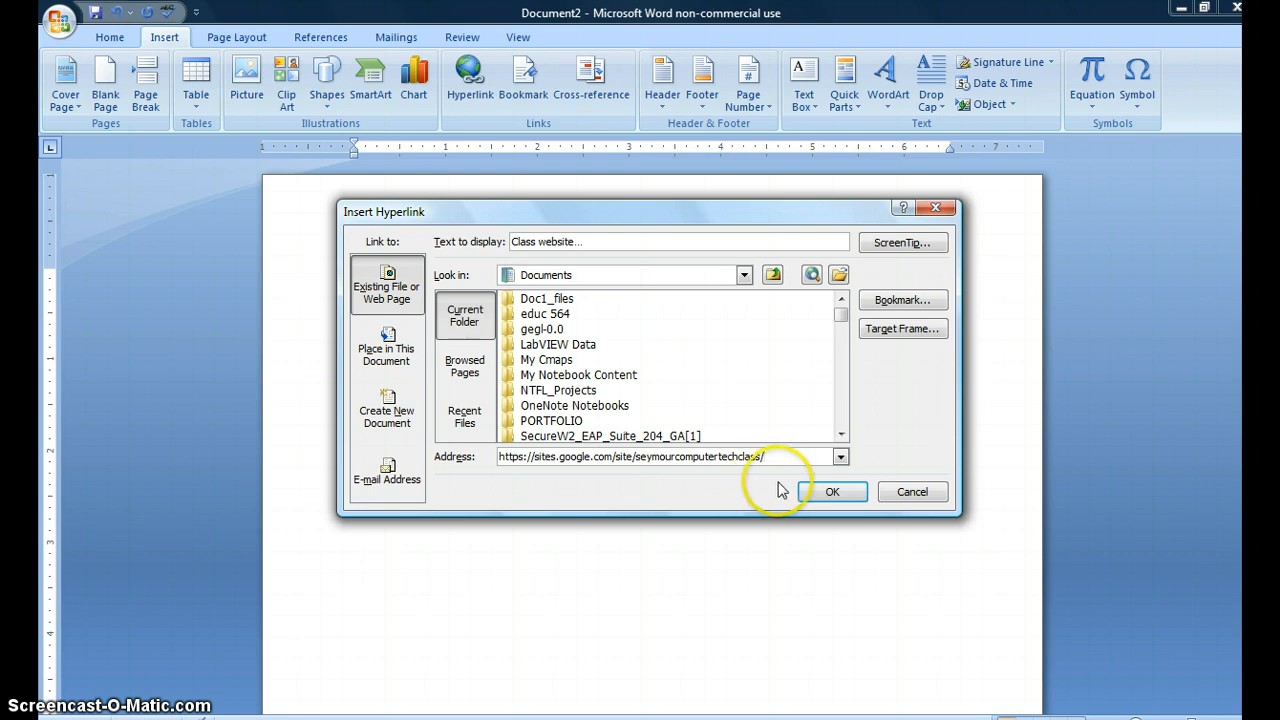
left_click(832, 492)
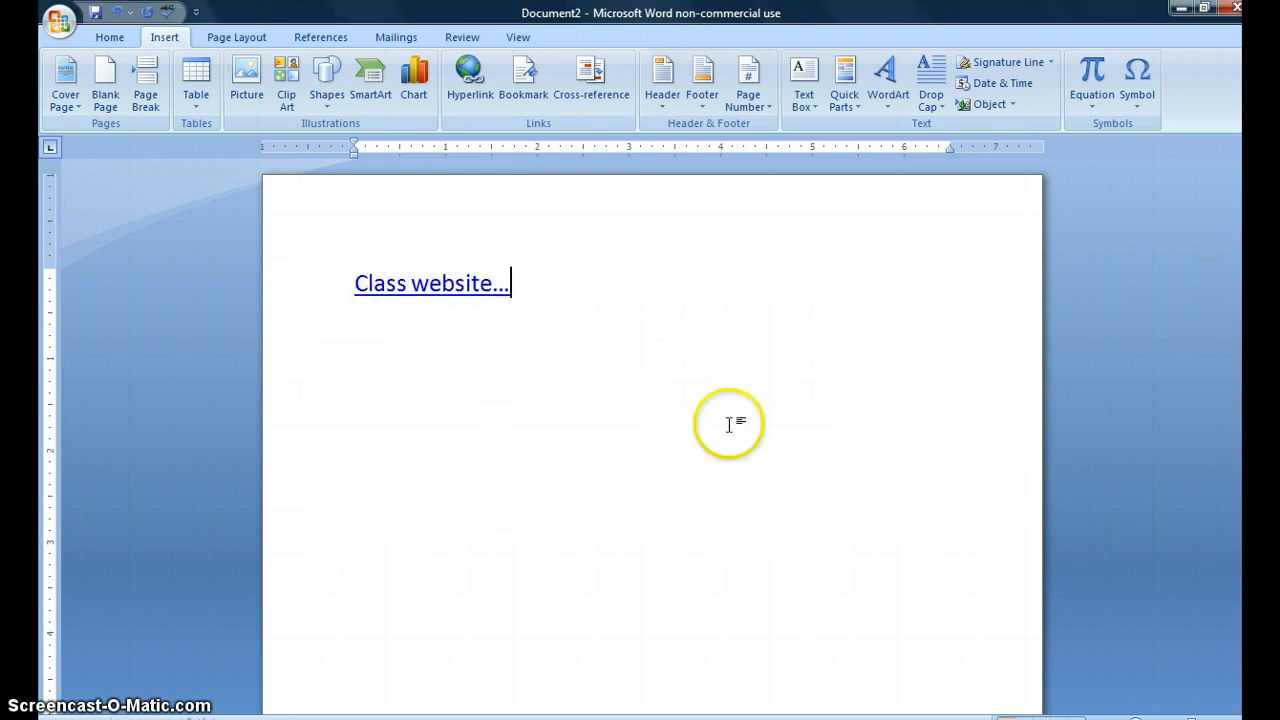
mouse_move(436, 316)
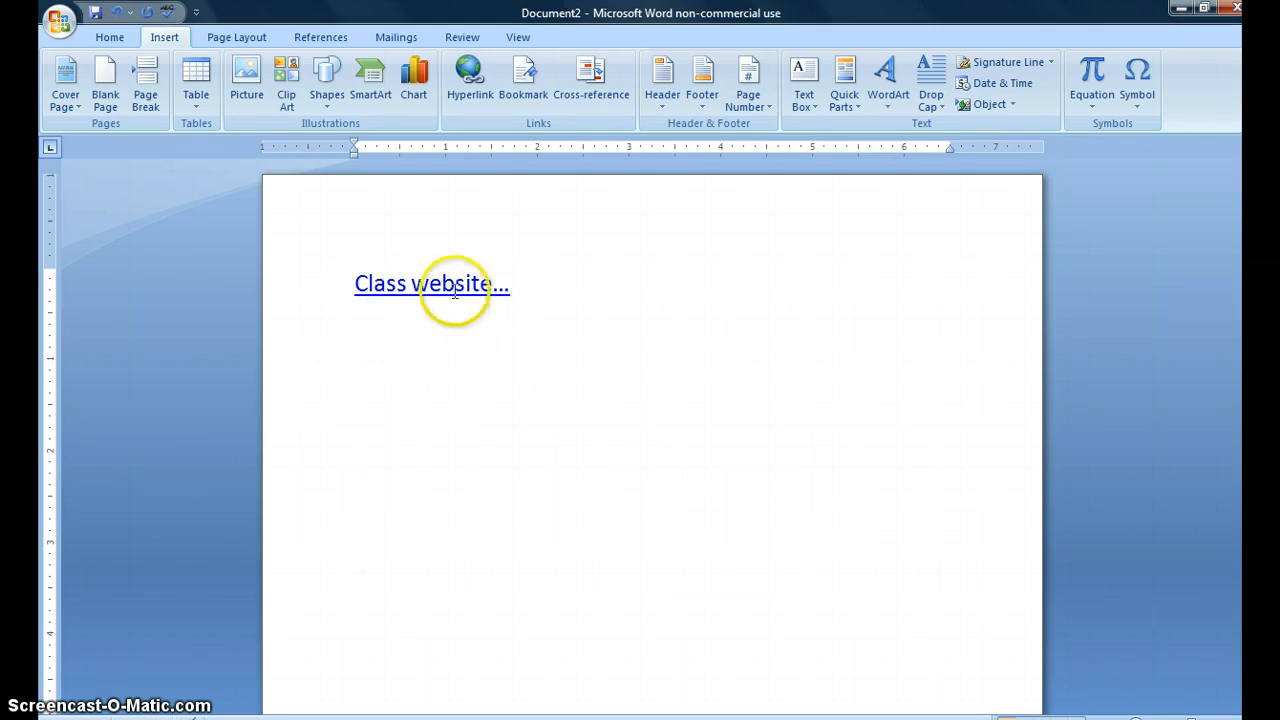
mouse_move(432, 284)
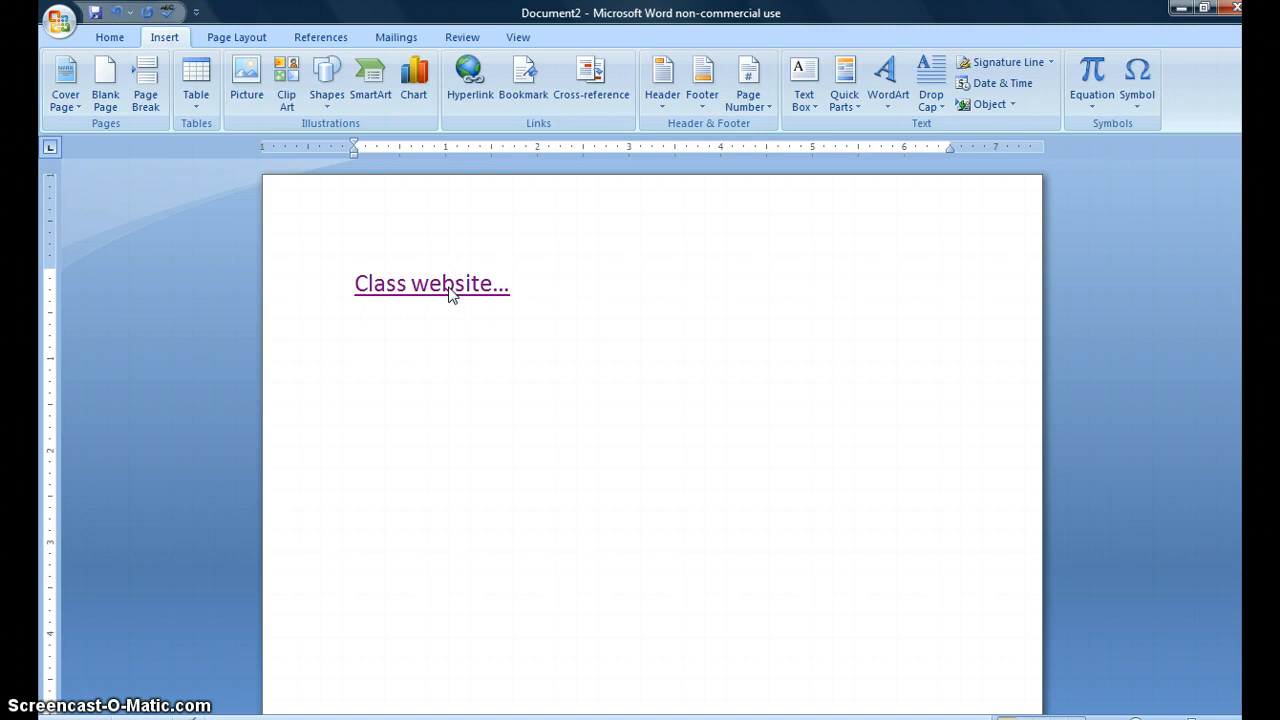
Follow the 'Class website...' link once so it shows as visited, leaving the cursor after it
left_click(432, 284)
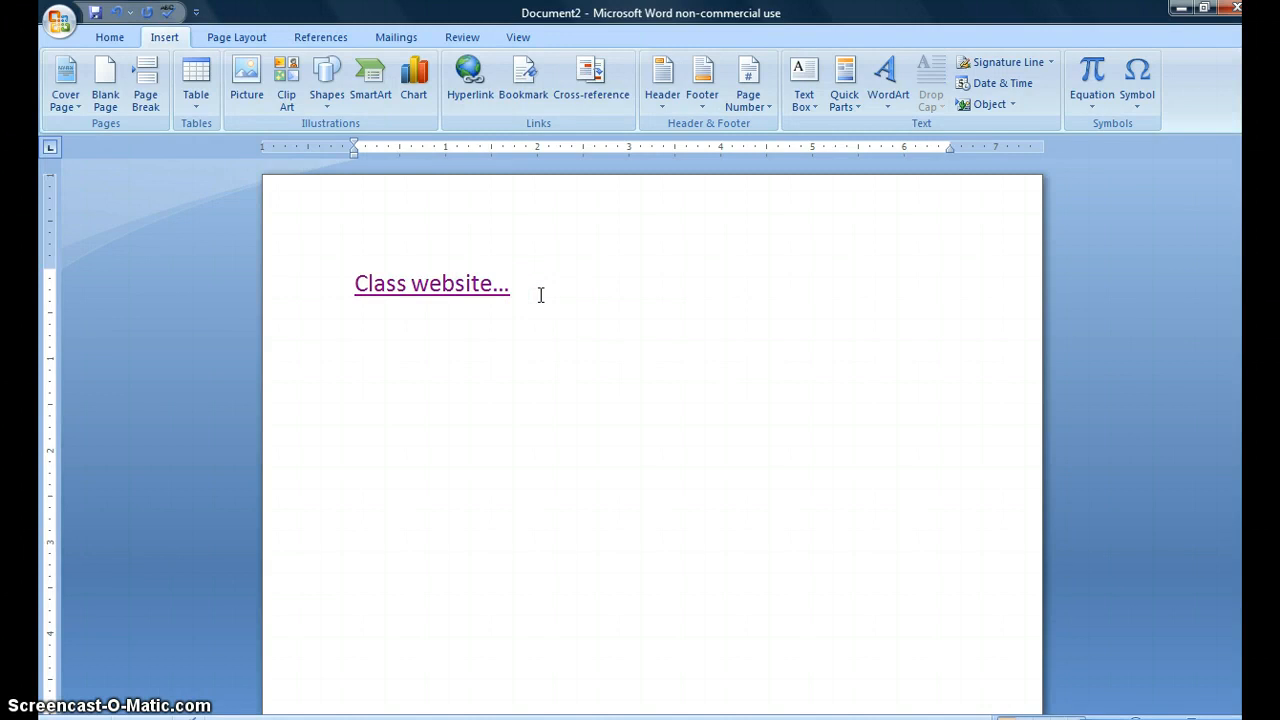
Add the word 'Links' on a new line below and select it
type("Links")
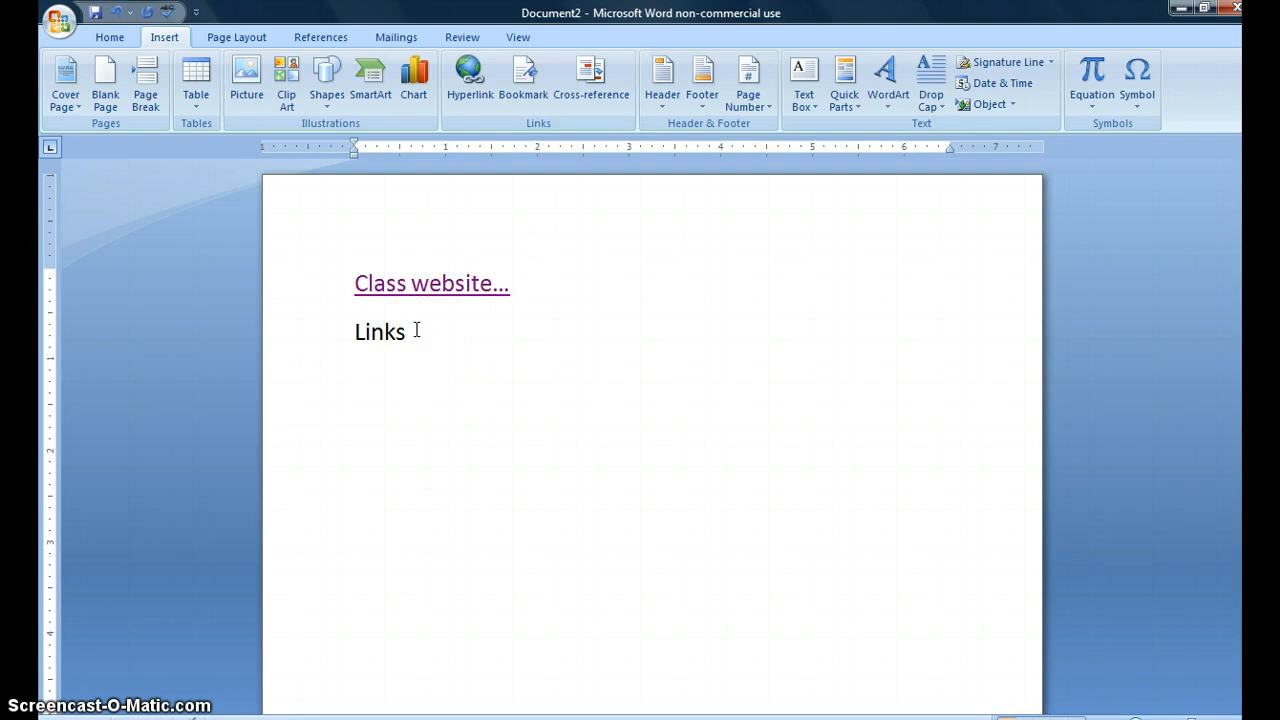
left_click(400, 332)
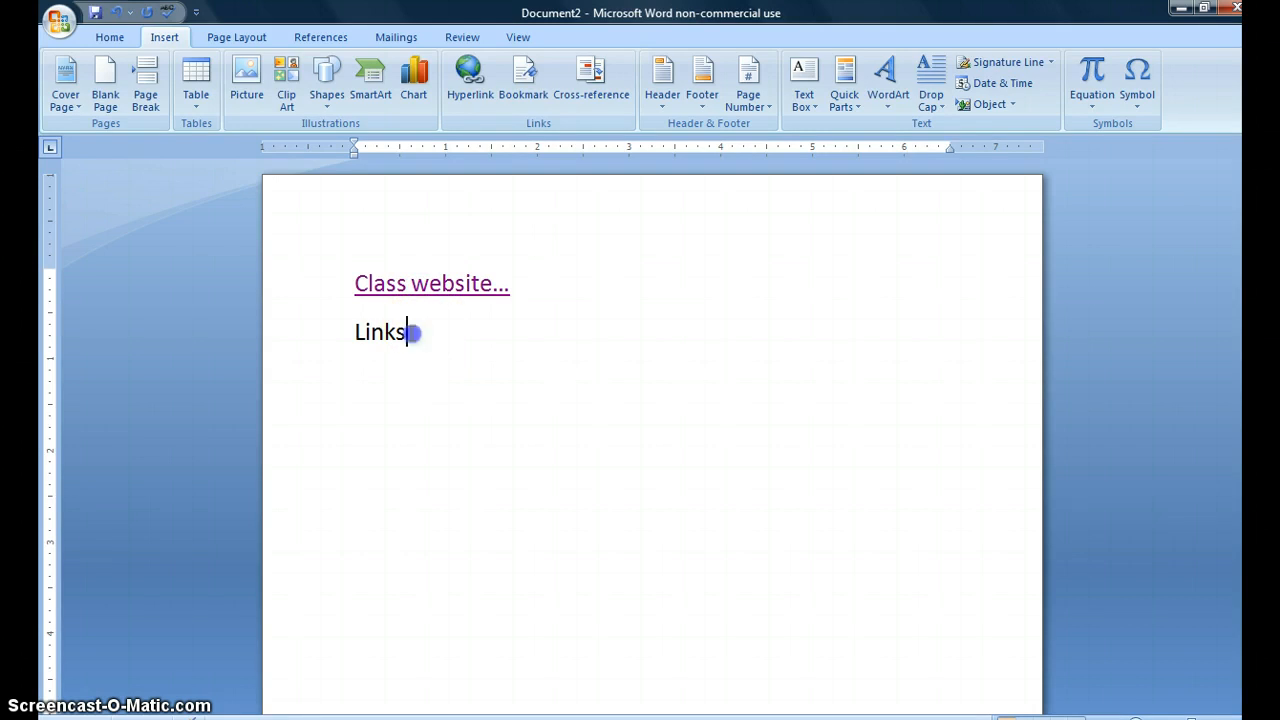
double_click(380, 332)
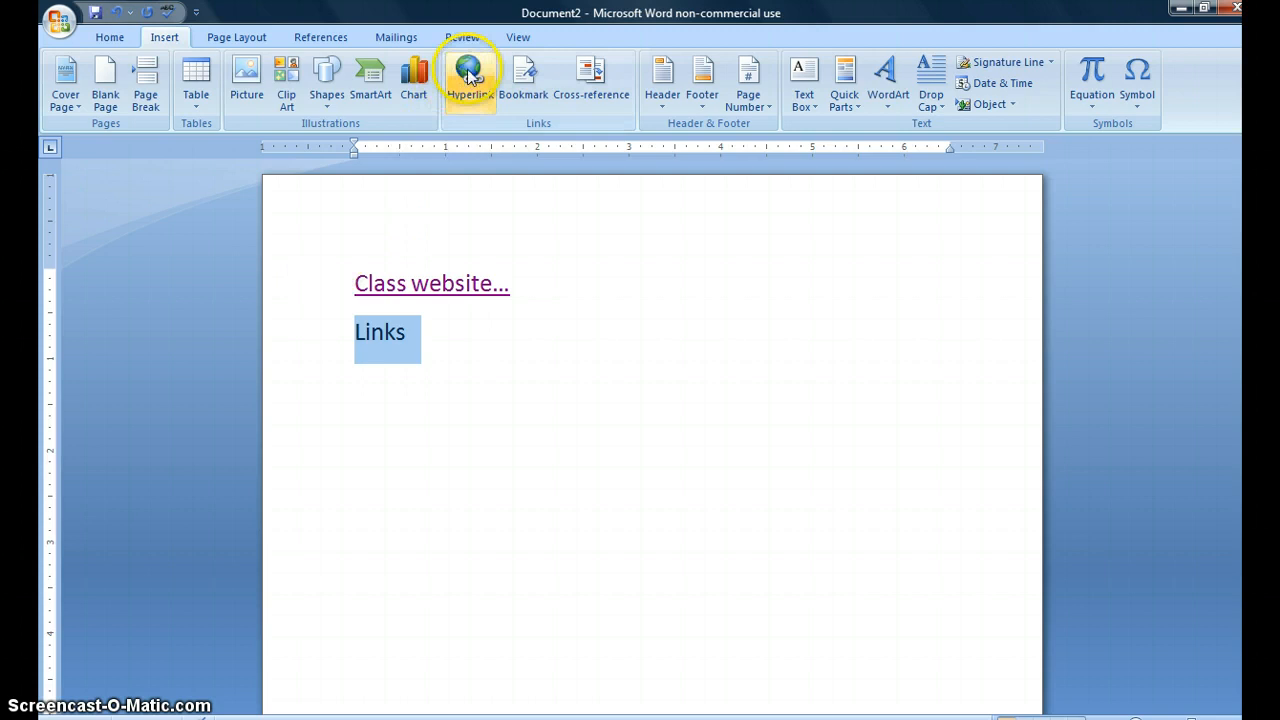
Link 'Links' to brochure_assignment.docx in Documents > SMS Technology > 6th Grade > MS Word
left_click(470, 80)
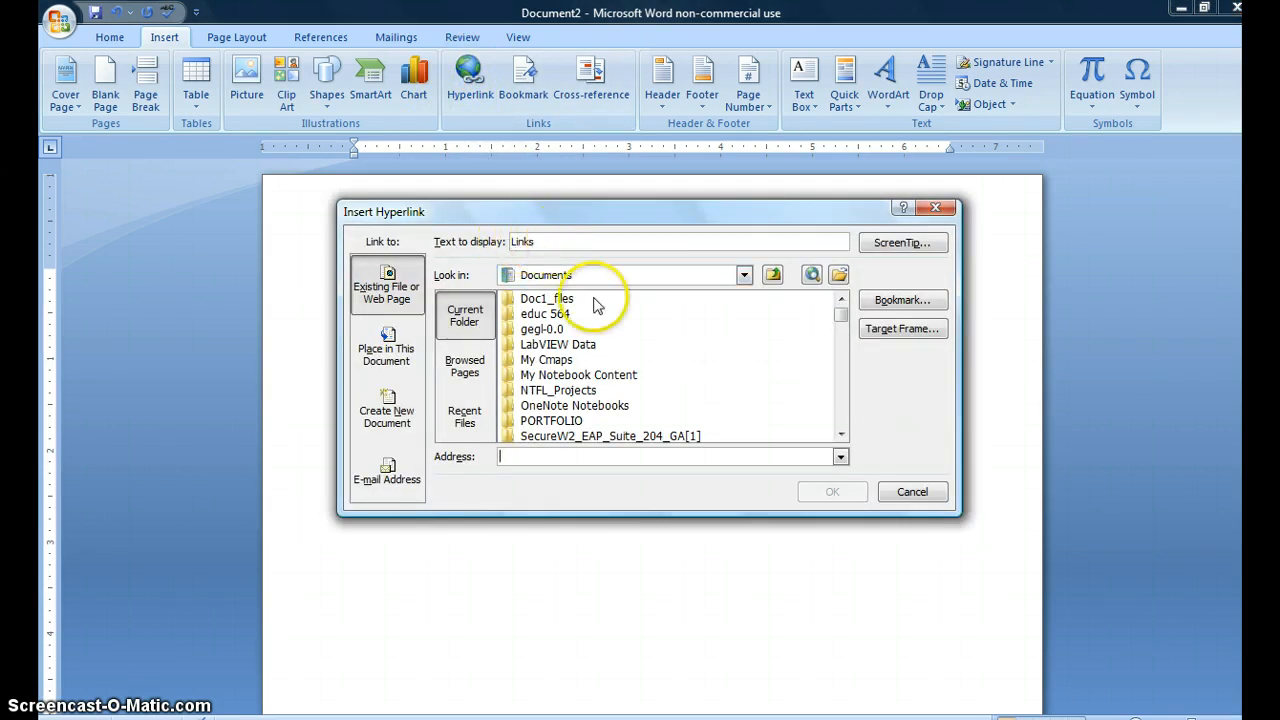
mouse_move(752, 408)
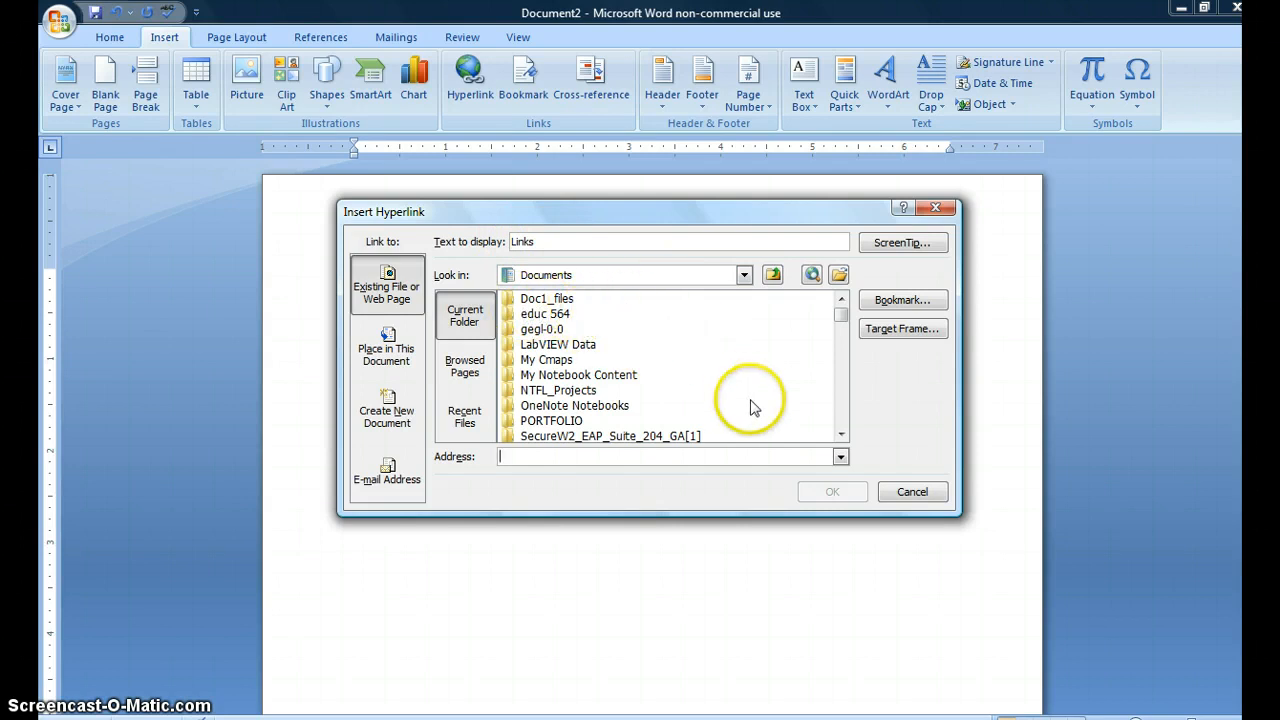
left_click(840, 436)
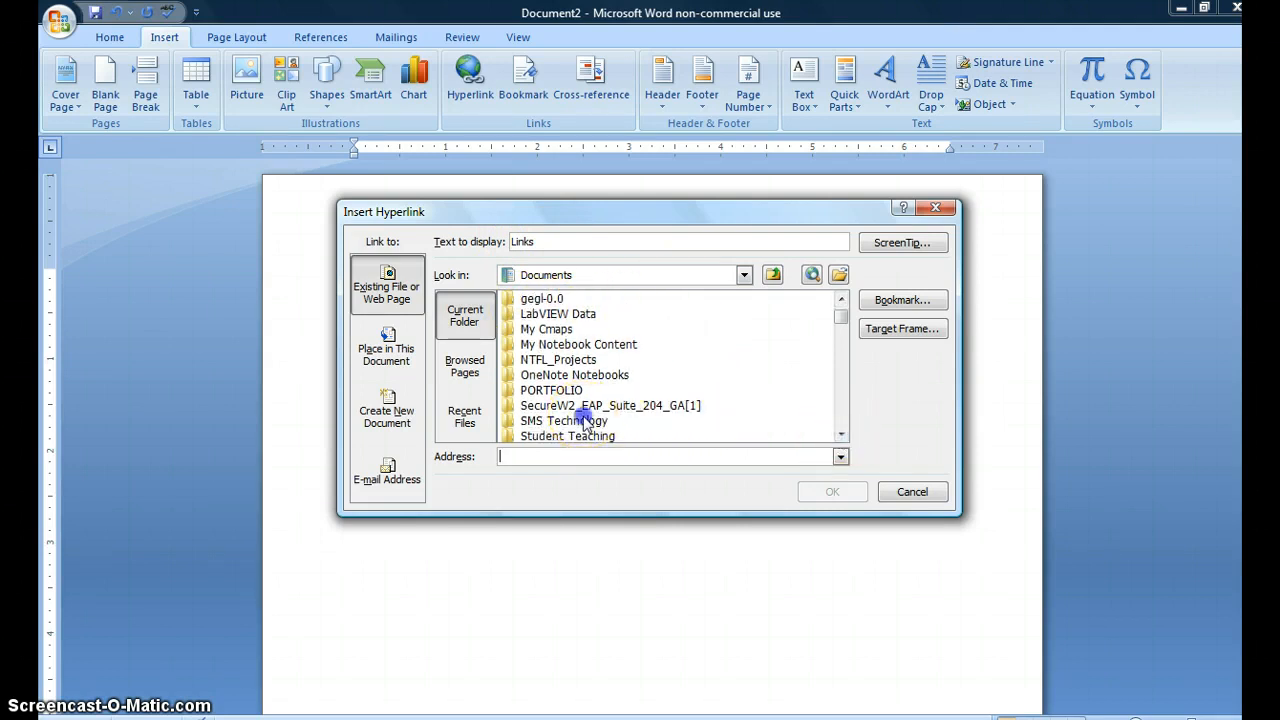
double_click(564, 420)
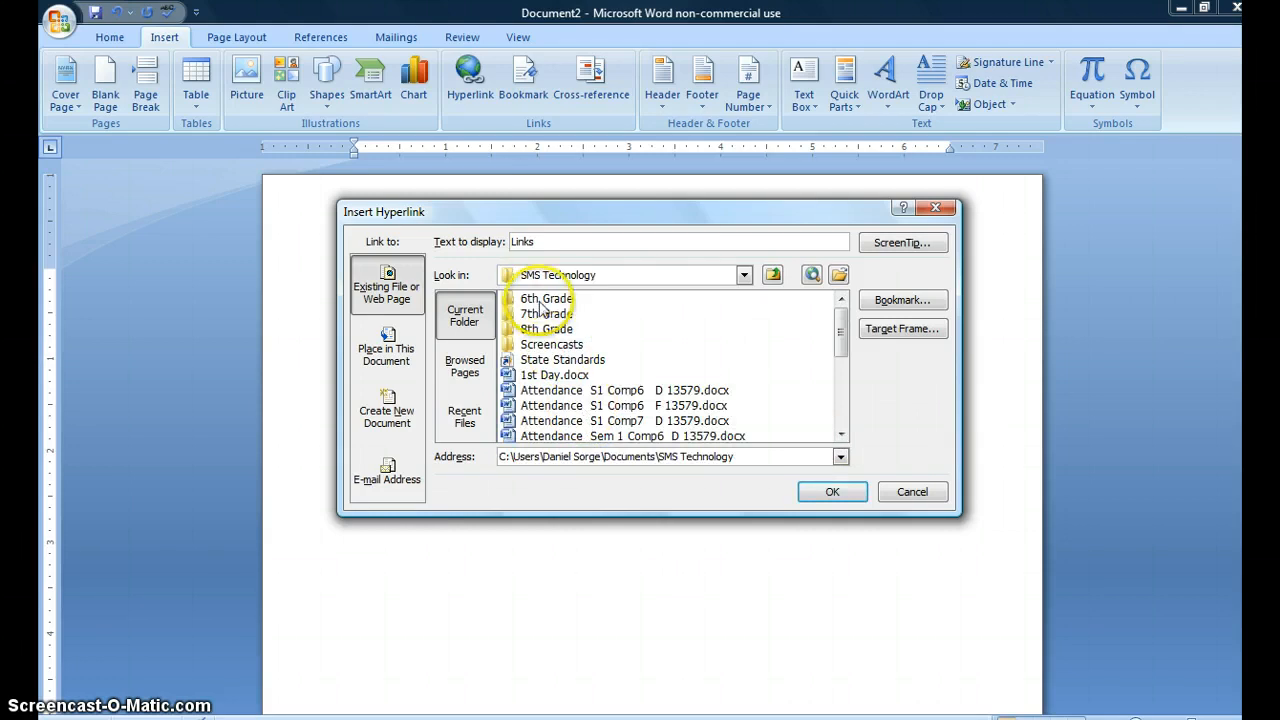
double_click(544, 298)
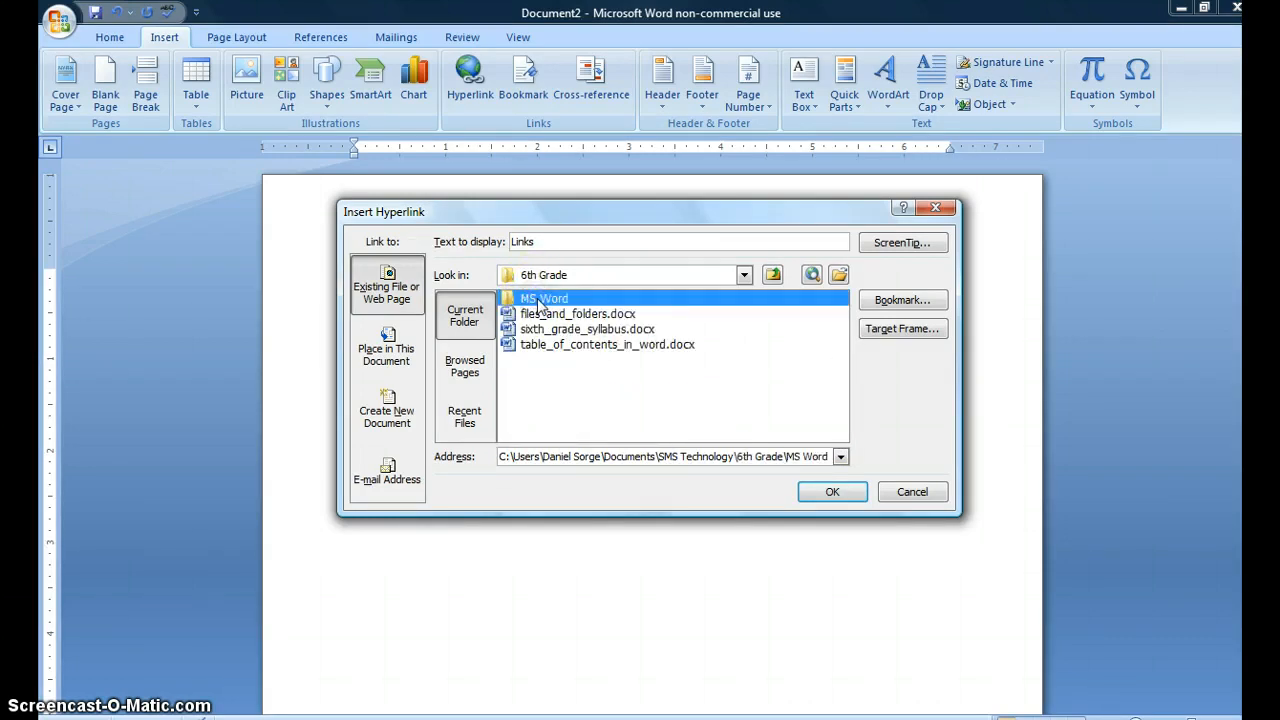
double_click(544, 298)
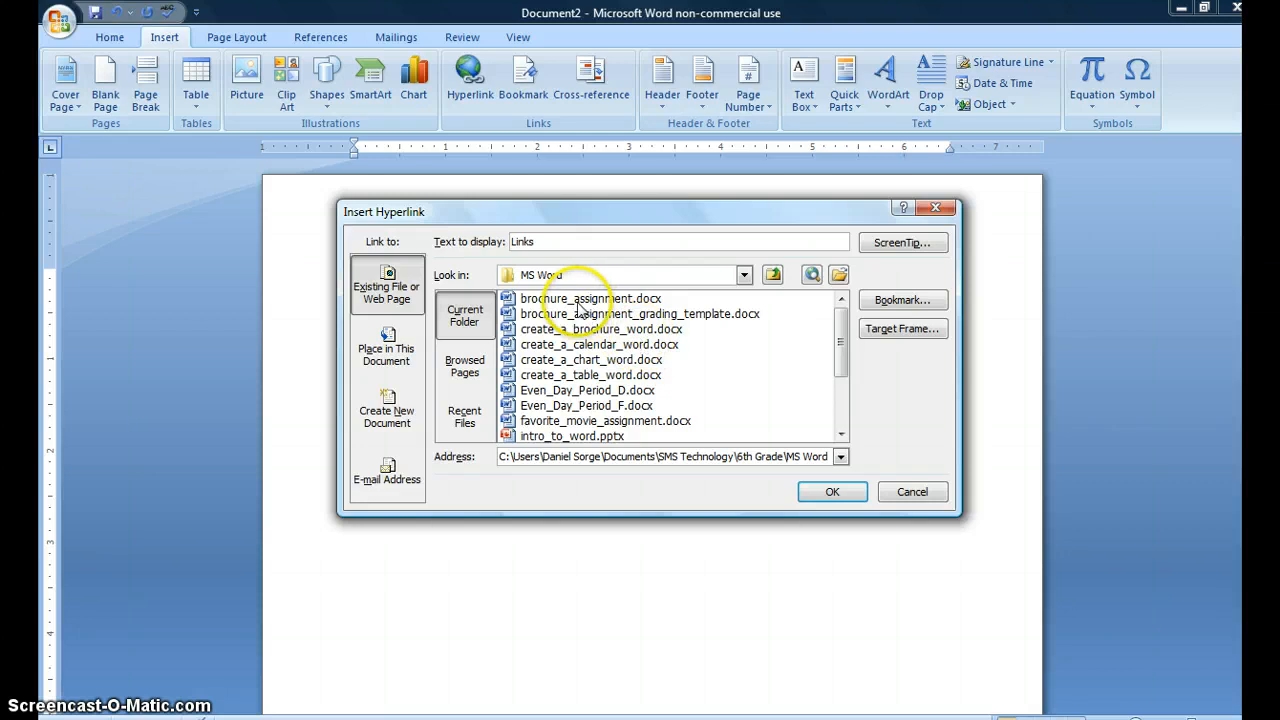
left_click(832, 492)
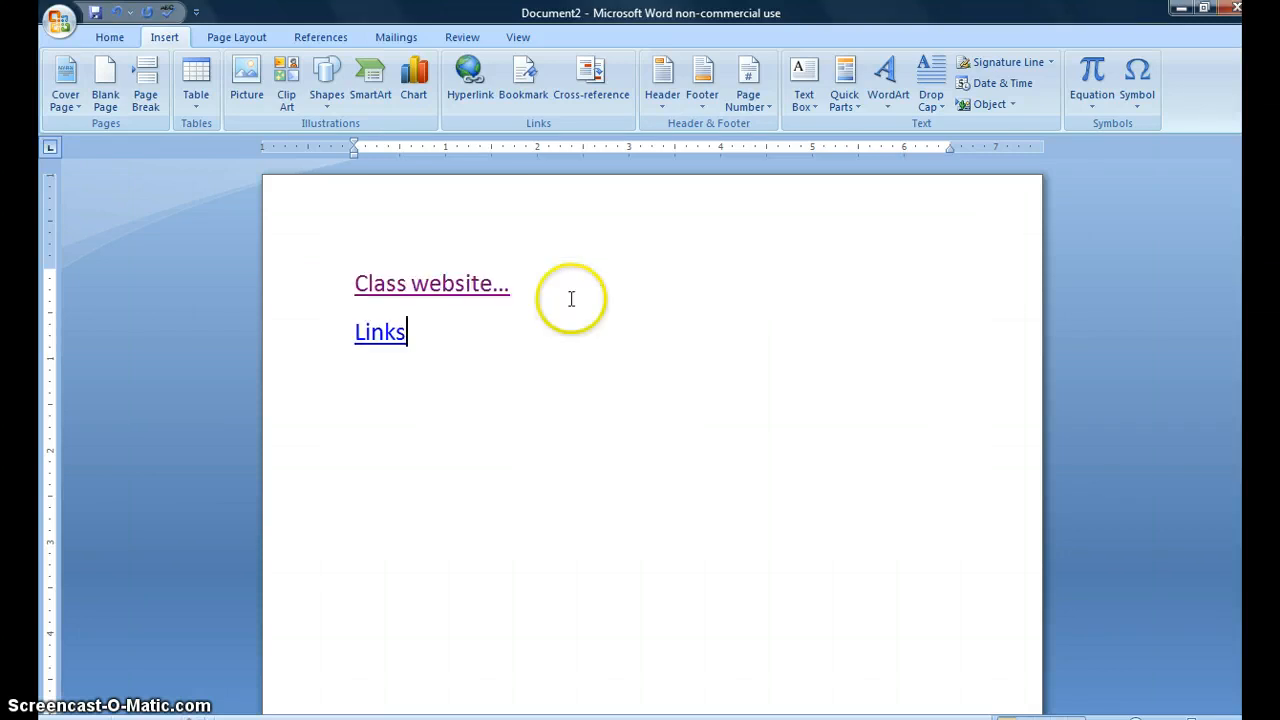
mouse_move(458, 352)
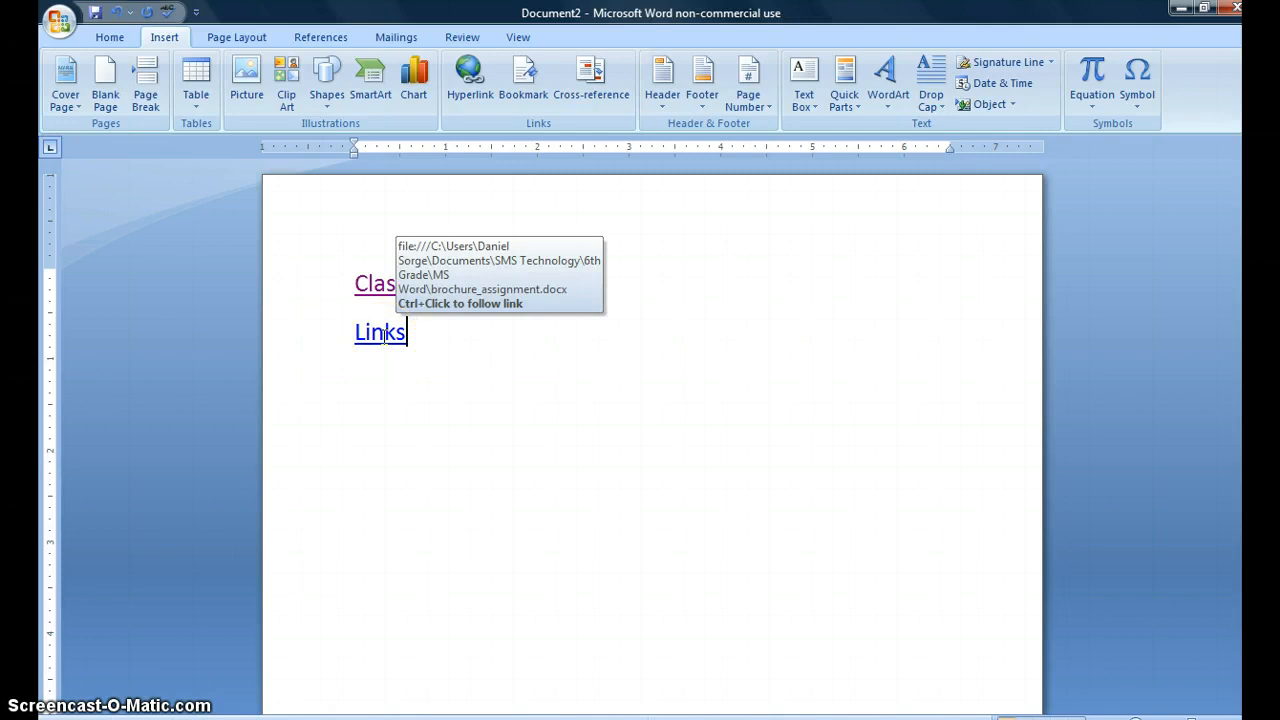
Follow the 'Links' hyperlink and answer Yes to the Security Notice so the brochure opens
left_click(380, 332)
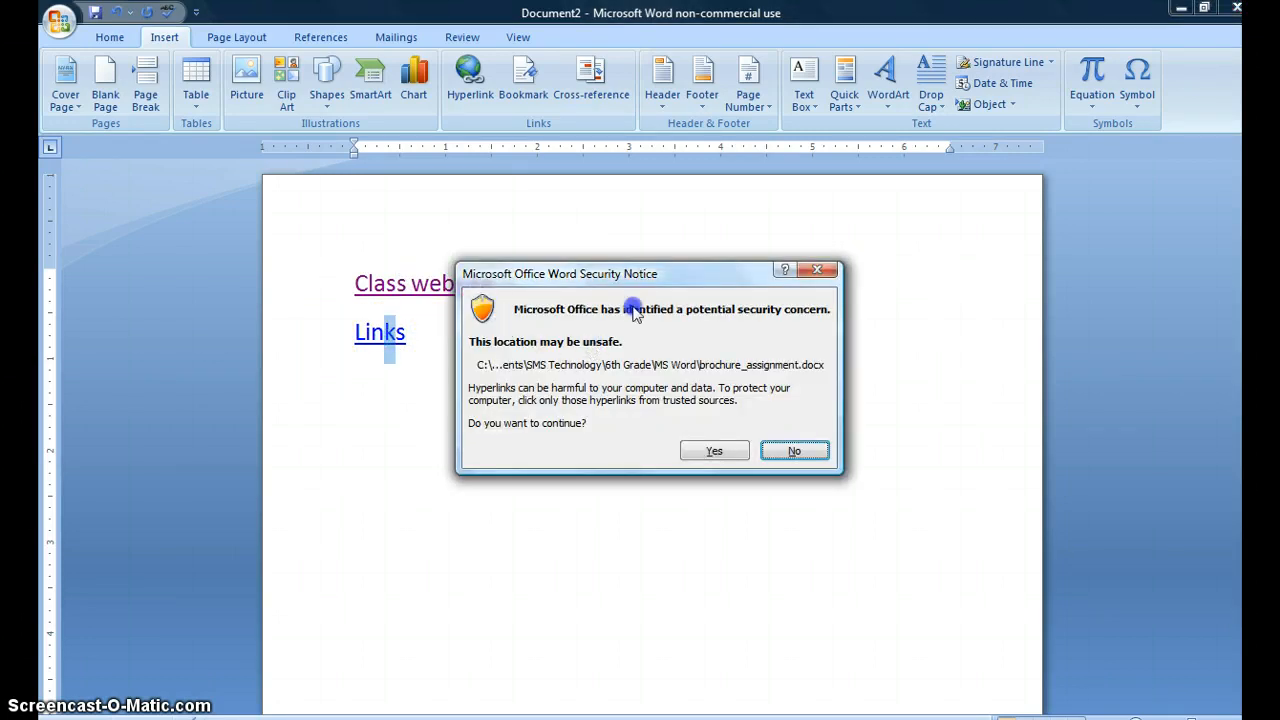
mouse_move(560, 390)
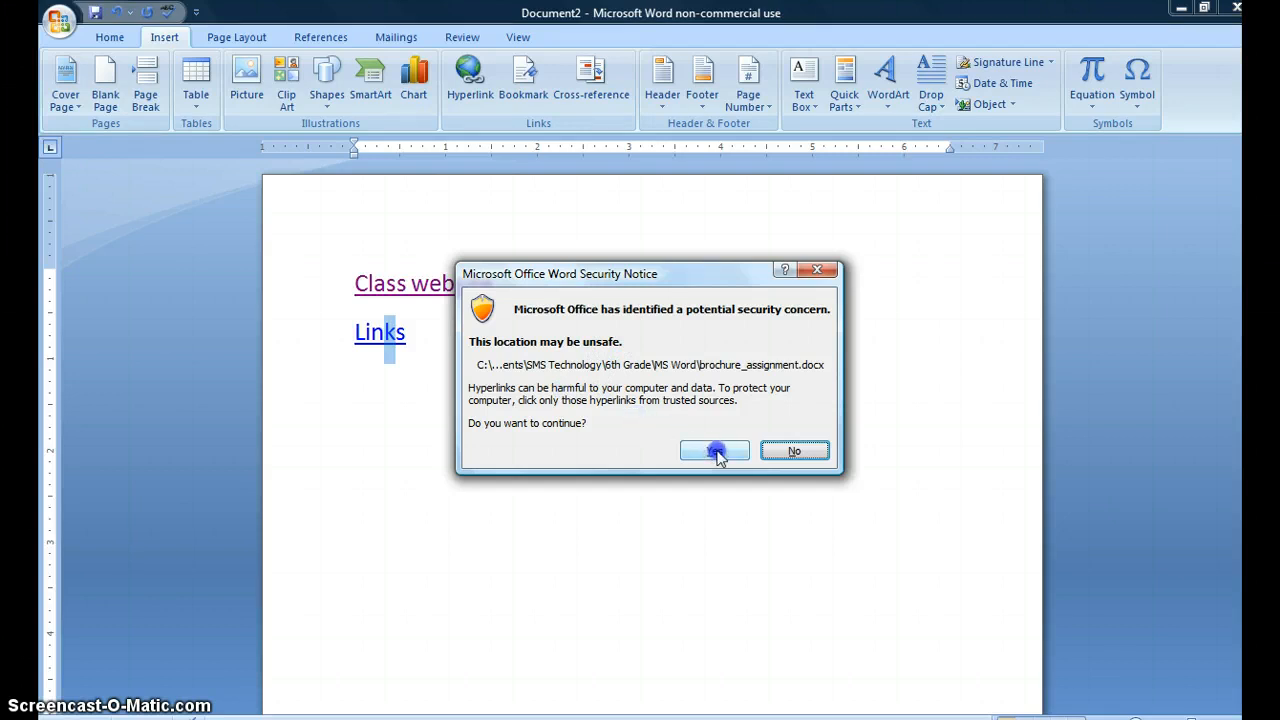
left_click(714, 452)
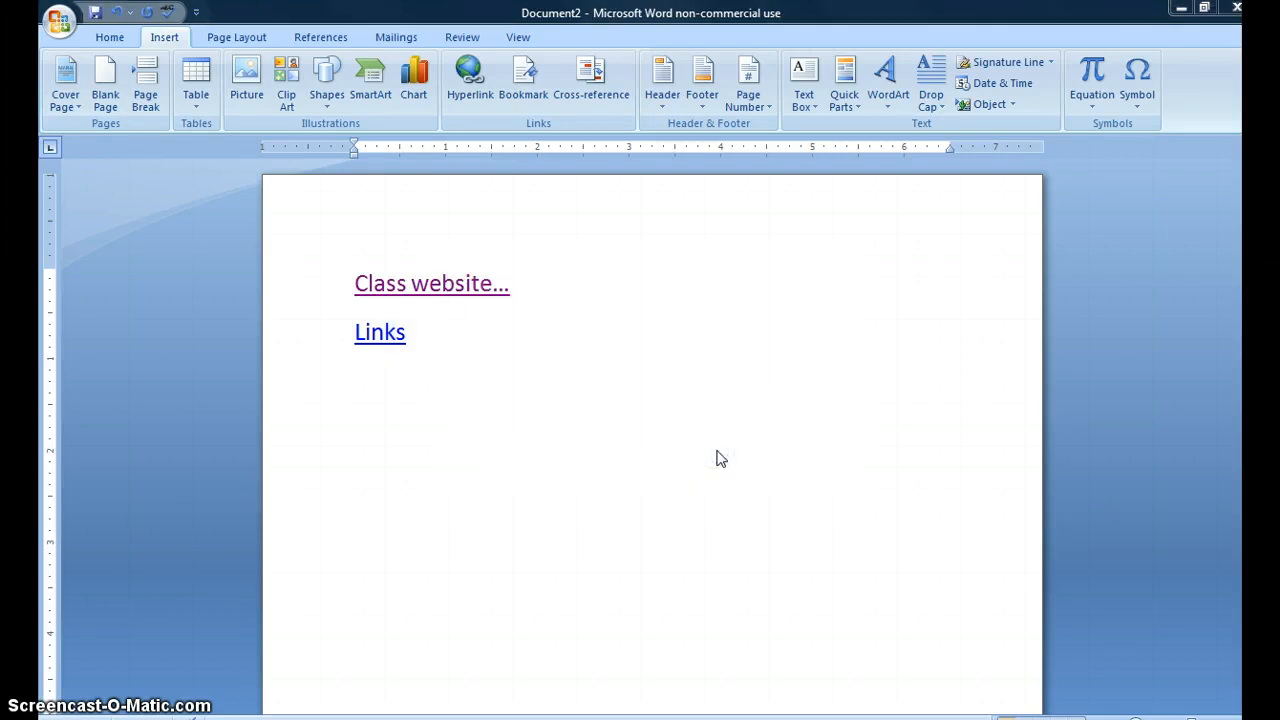